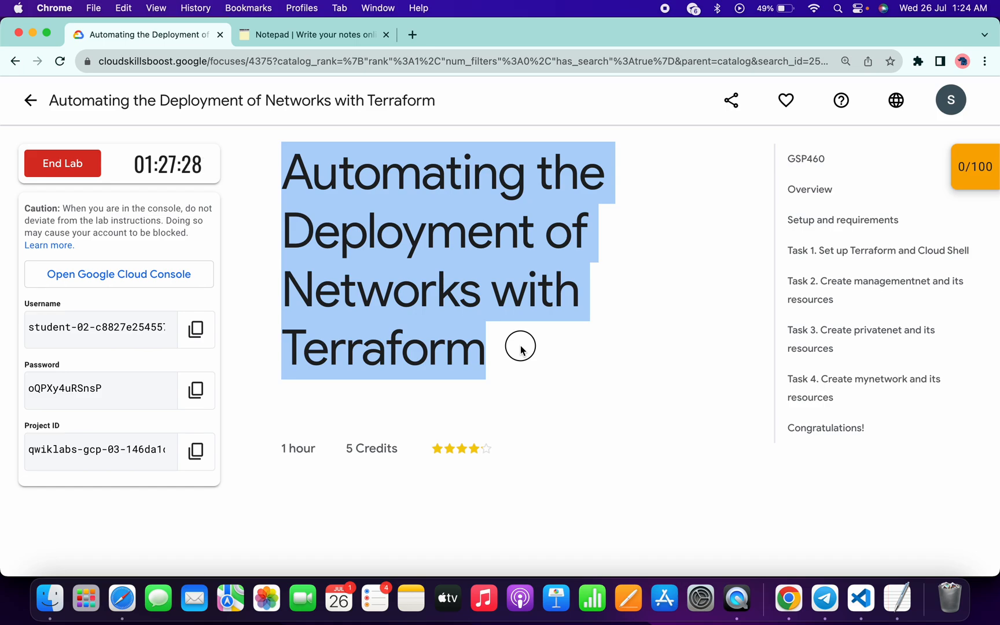
# - Show the lab project's Cloud Console dashboard, then return to the RapidTables Notepad command template
pyautogui.click(118, 274)
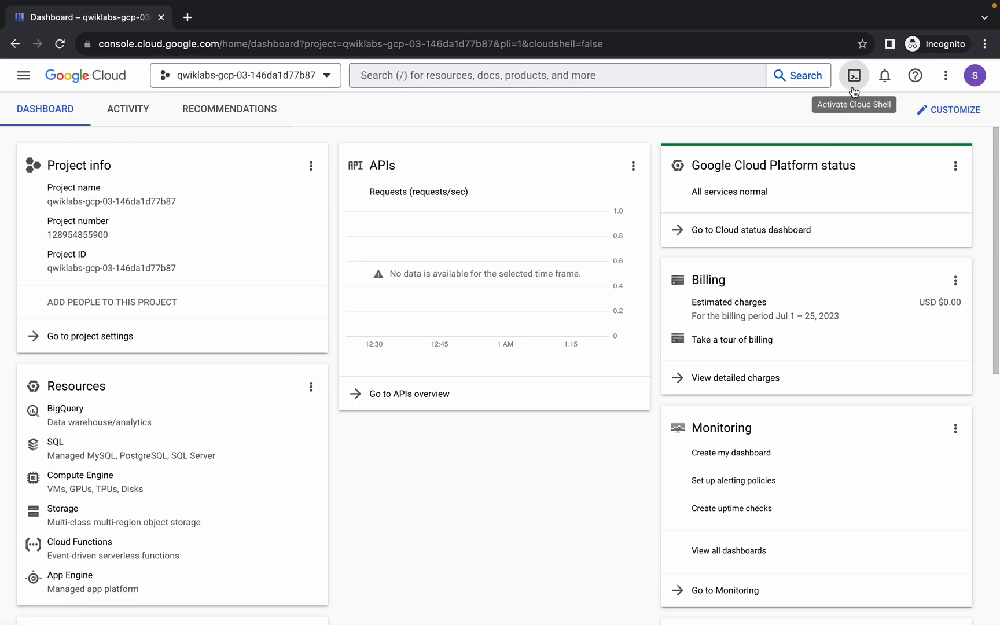
pyautogui.click(853, 75)
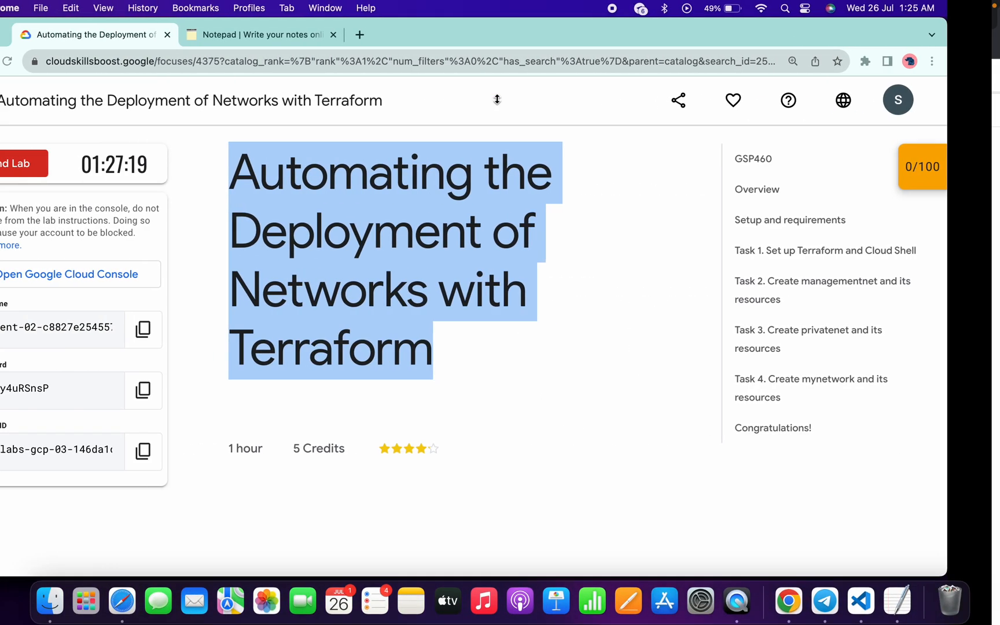
pyautogui.click(312, 35)
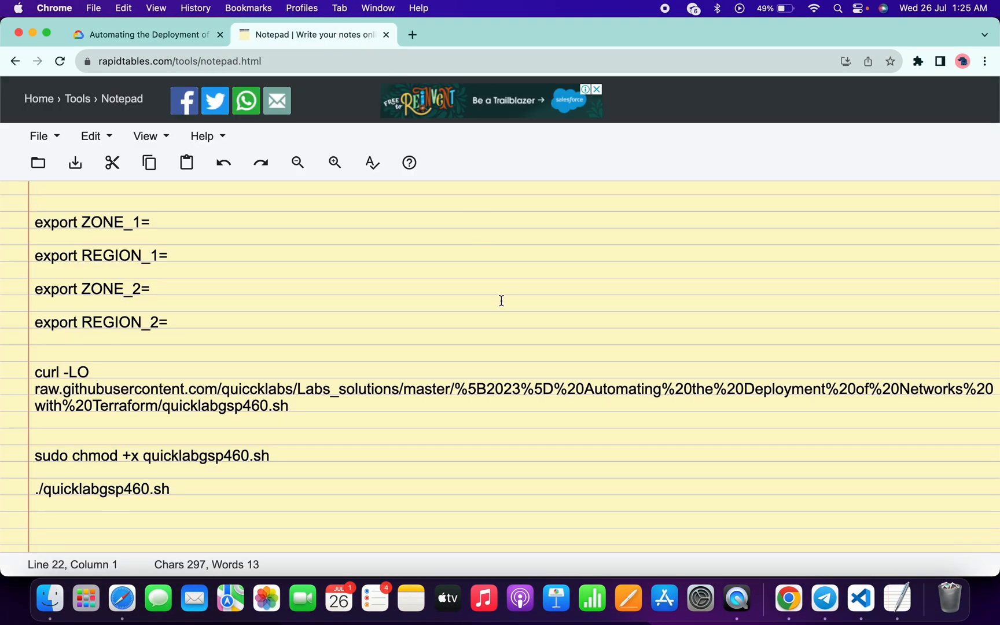
# - Copy mynet-us-vm's zone us-east1-c from the Task 4 table and return to the notepad
pyautogui.click(146, 35)
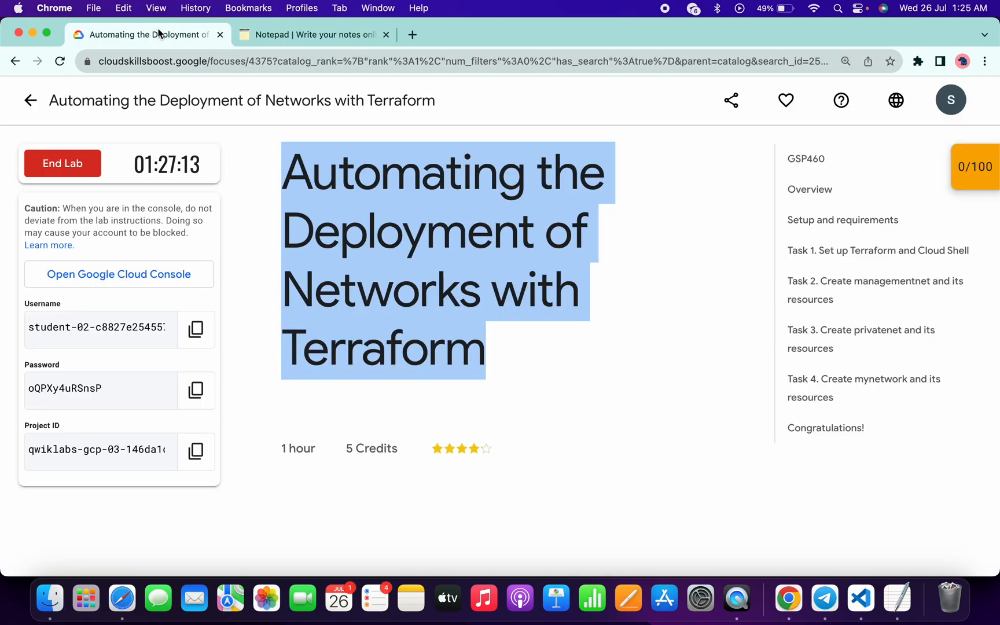
pyautogui.scroll(-3)
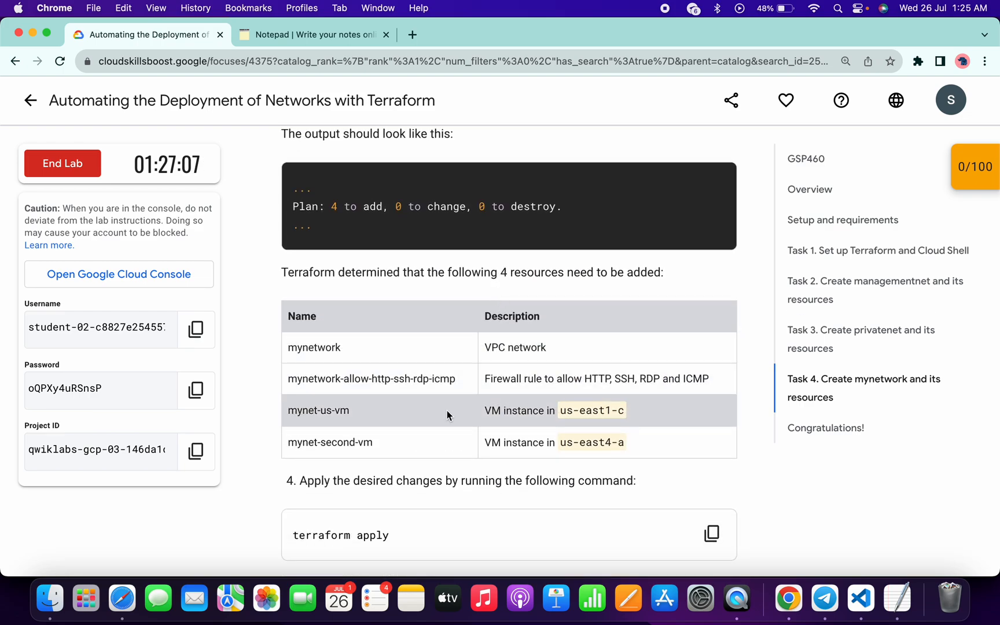
pyautogui.moveTo(561, 417)
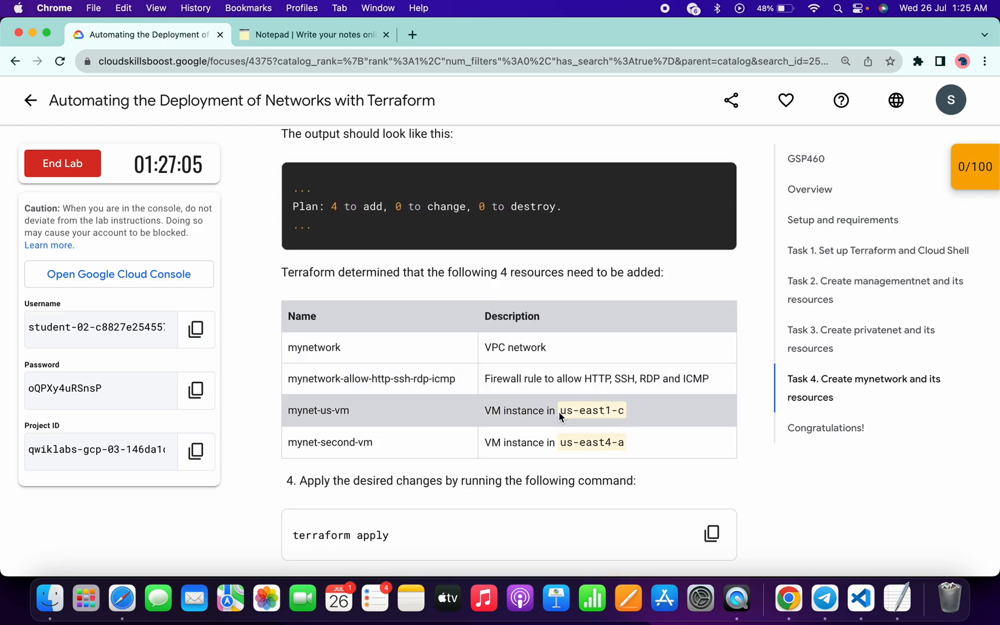
pyautogui.doubleClick(591, 410)
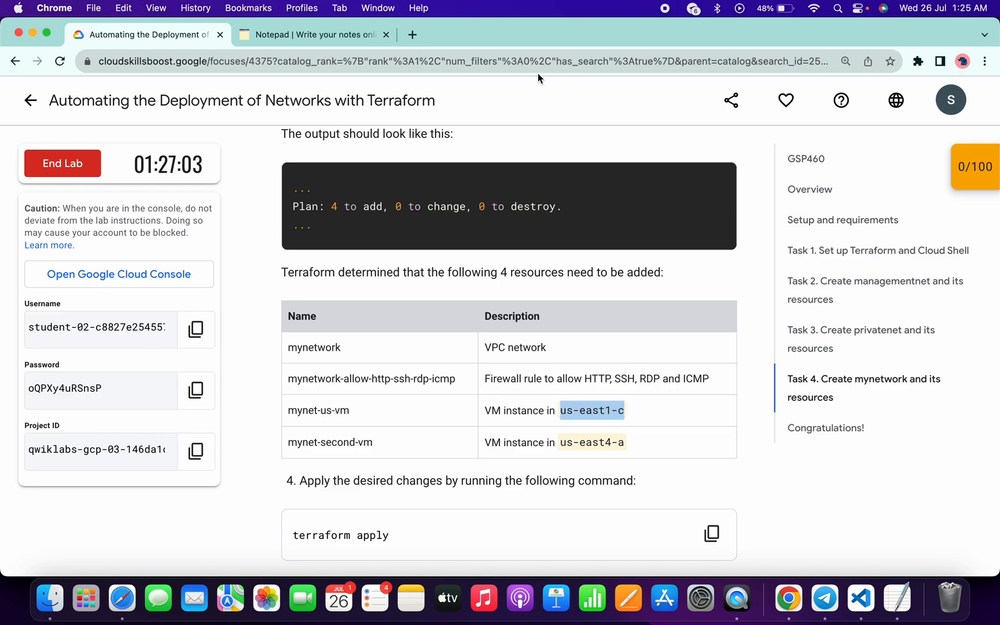
pyautogui.click(313, 35)
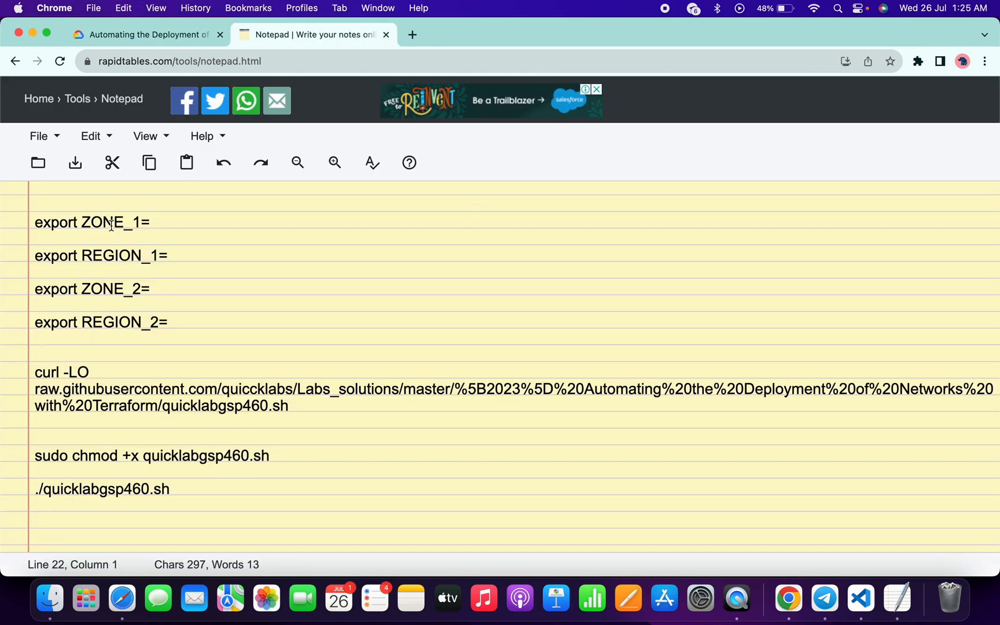
# - Fill ZONE_1=us-east1-c and REGION_1=us-east1, then go back to the lab for the second zone
pyautogui.write('us-east1-c')
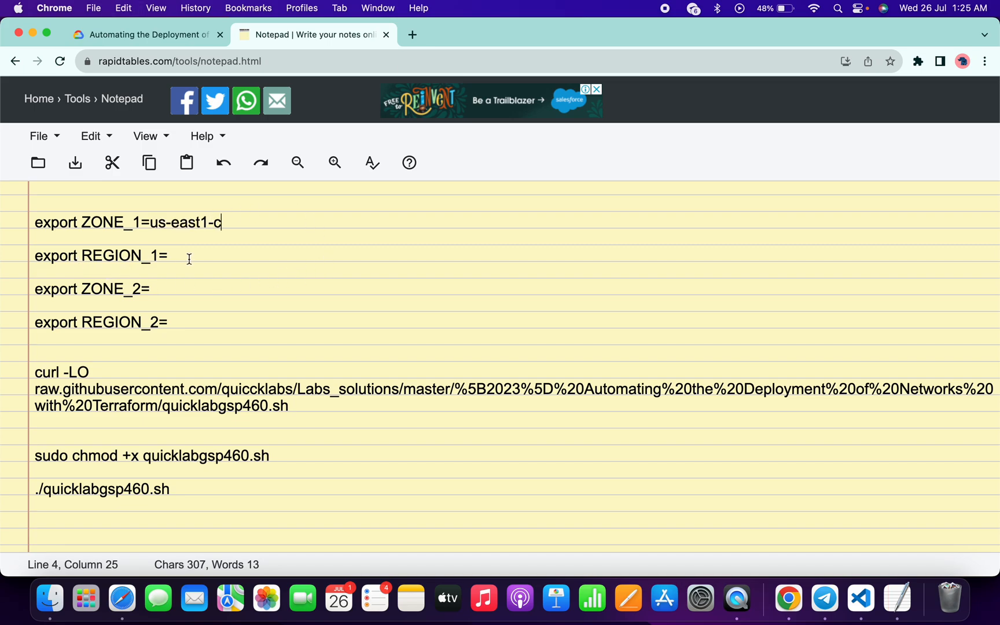
pyautogui.write('us-east1-c')
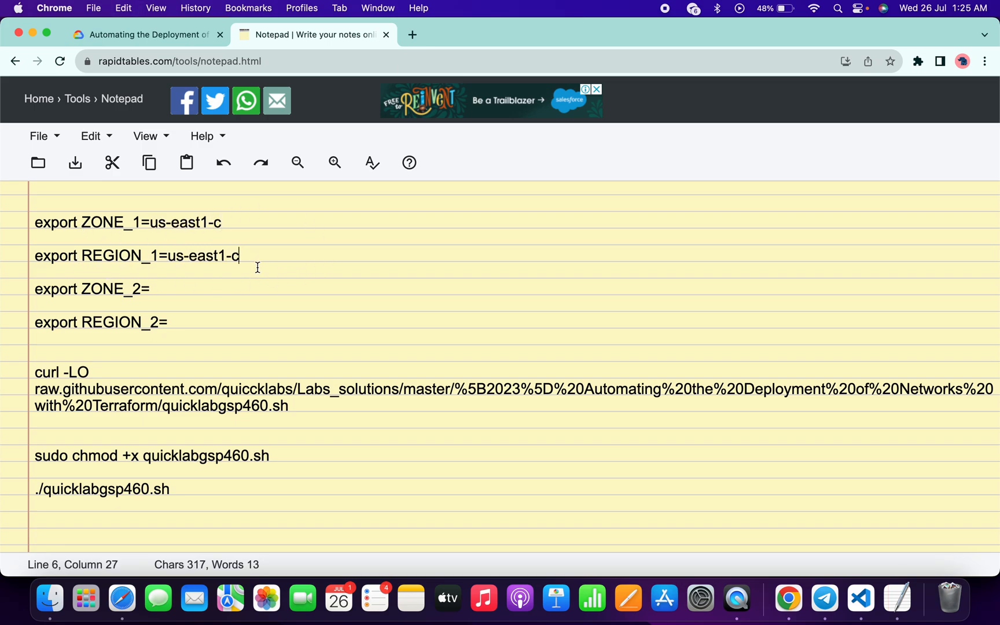
pyautogui.press('Backspace')
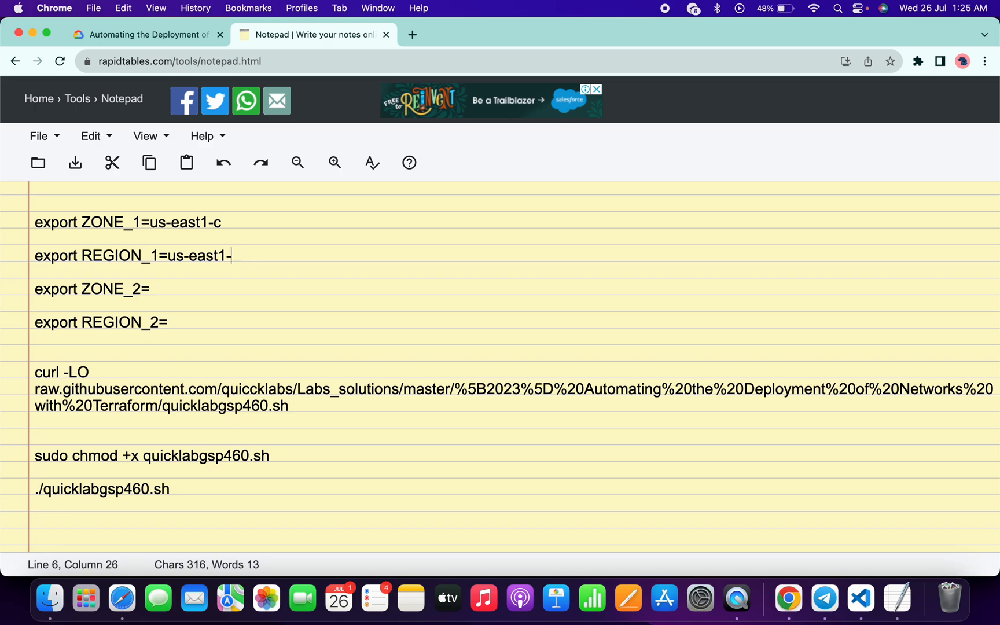
pyautogui.press('backspace')
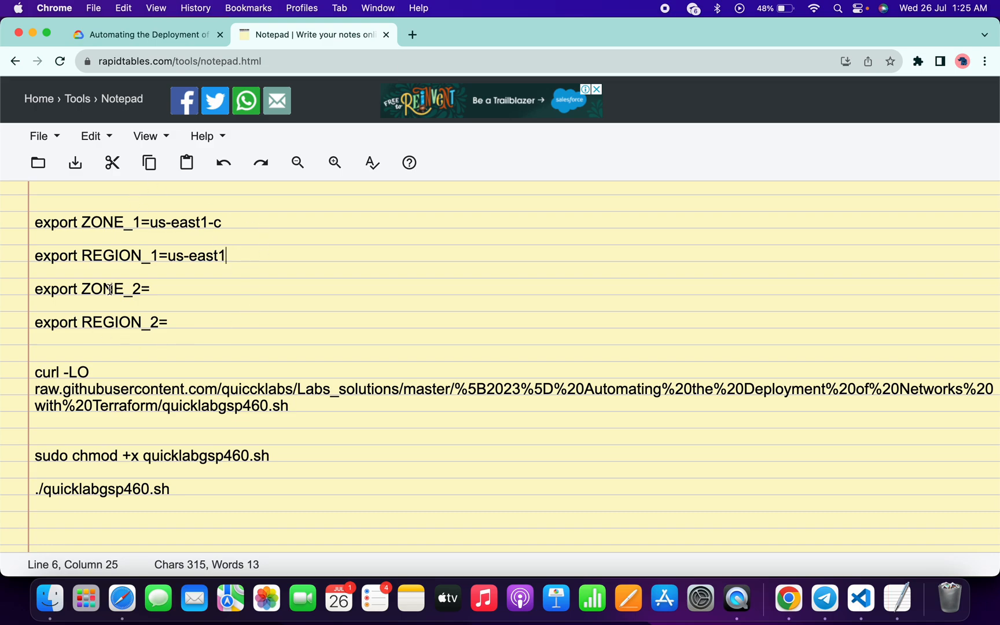
pyautogui.click(147, 35)
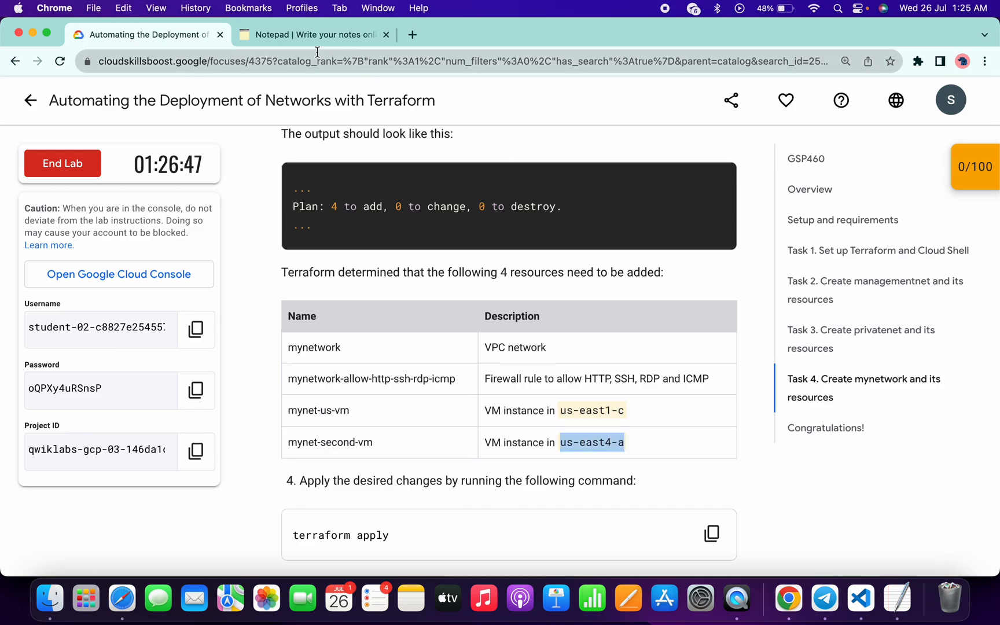
# - Fill ZONE_2=us-east4-a and trim REGION_2 to us-east4 in the notepad
pyautogui.click(313, 35)
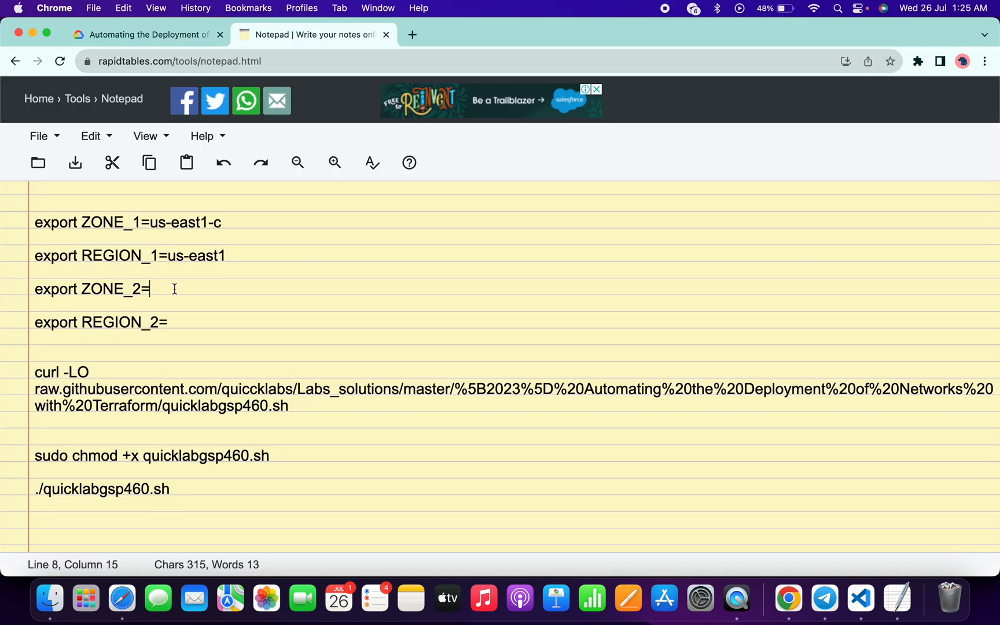
pyautogui.write('us-east4-a')
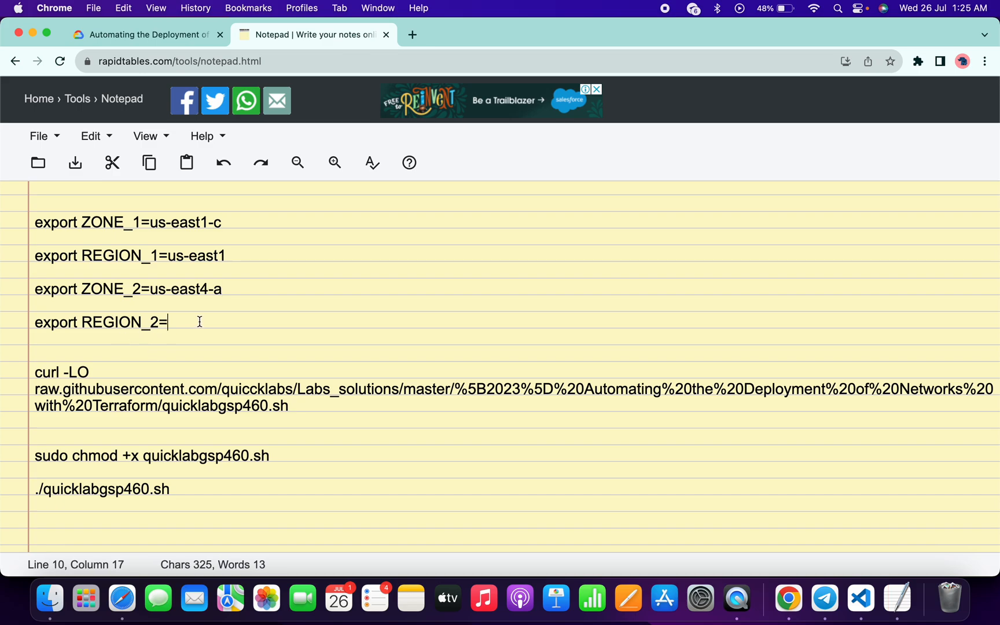
pyautogui.write('us-east4-a')
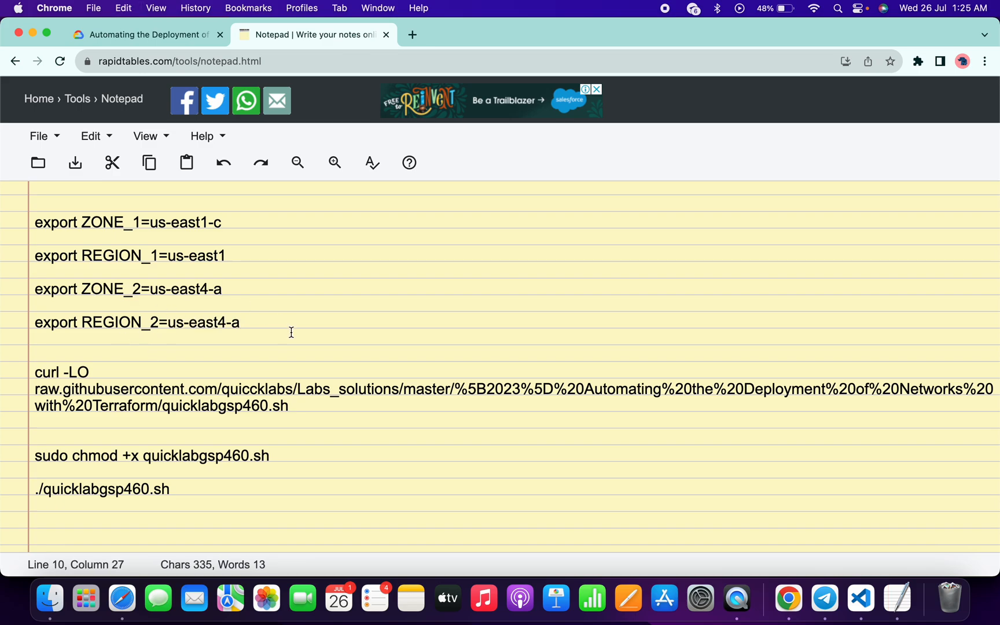
pyautogui.press('Backspace')
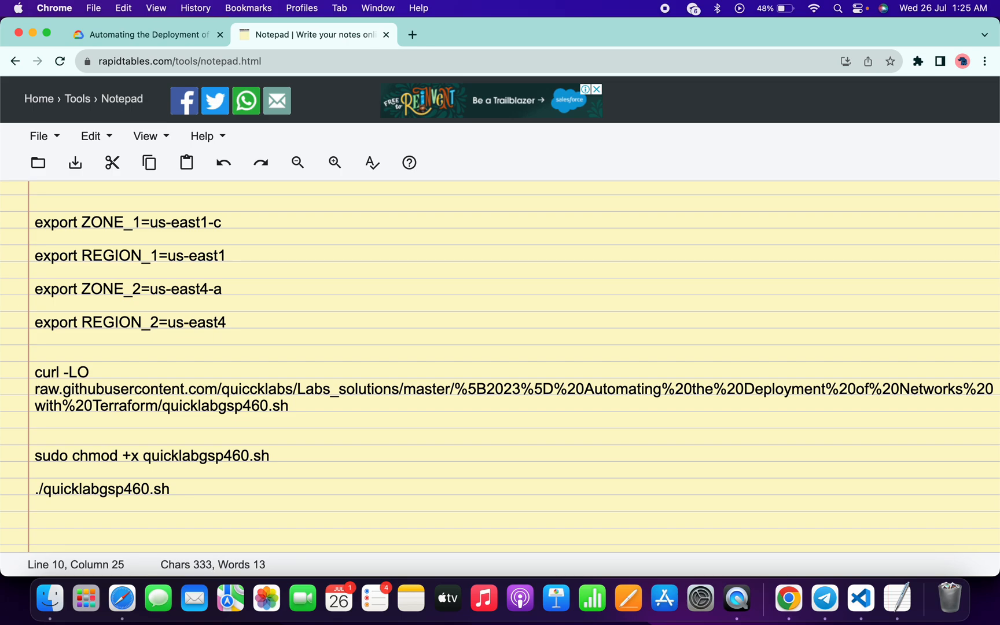